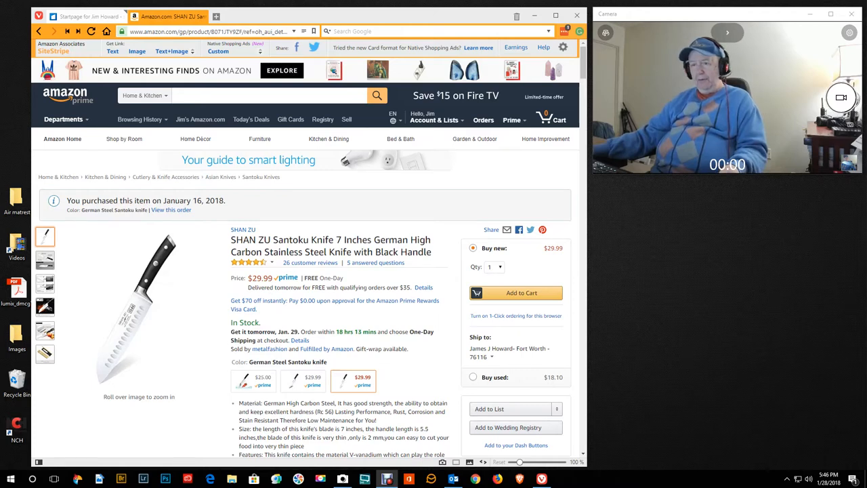
Scroll through the product page and return to the gallery with the integral forging infographic enlarged.
scroll(down, 3)
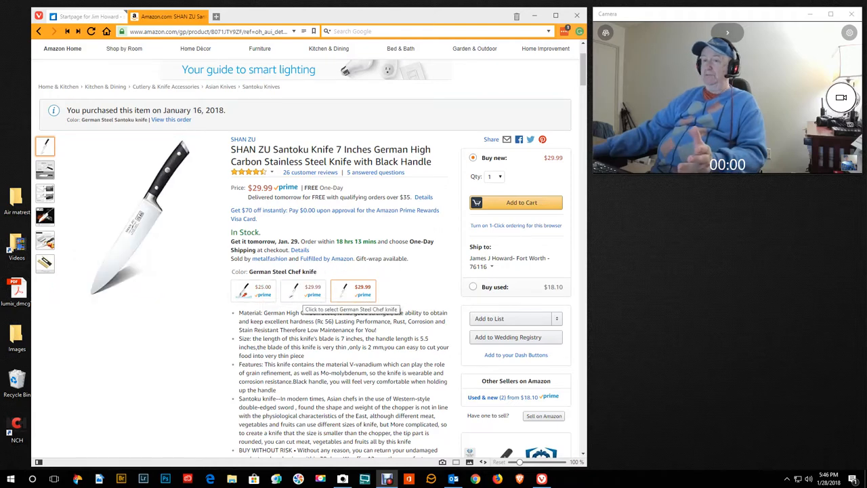
mouse_move(352, 290)
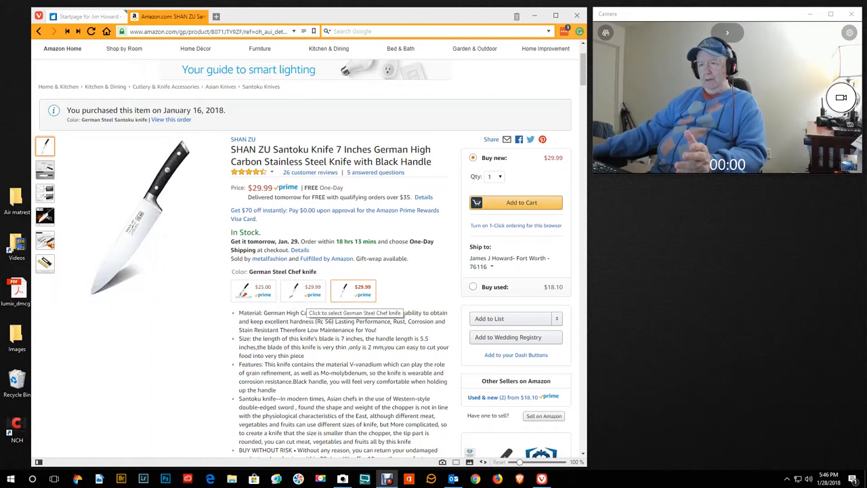
click(353, 290)
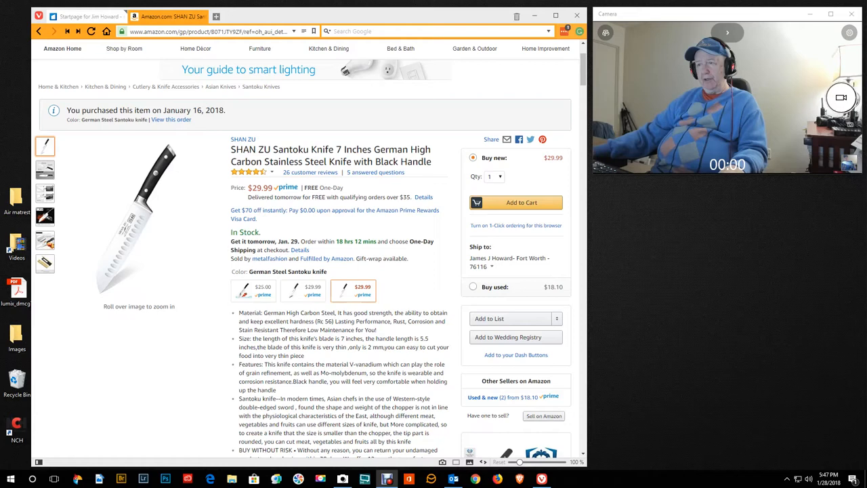
scroll(down, 3)
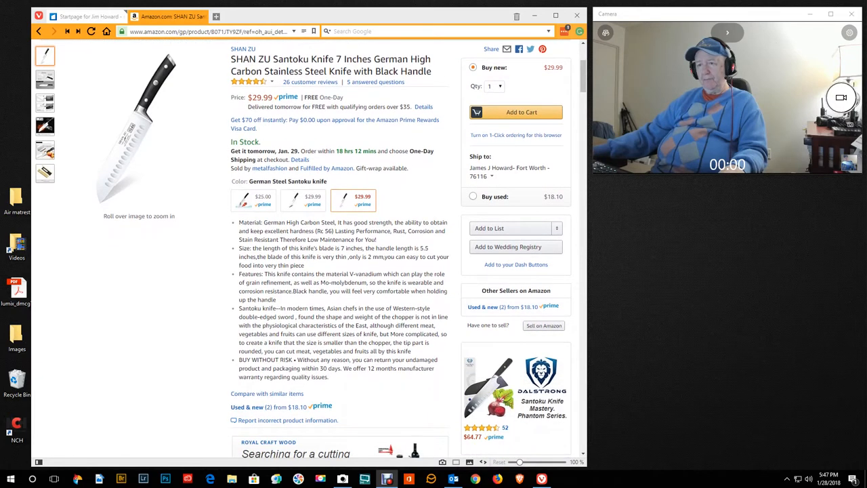
scroll(down, 3)
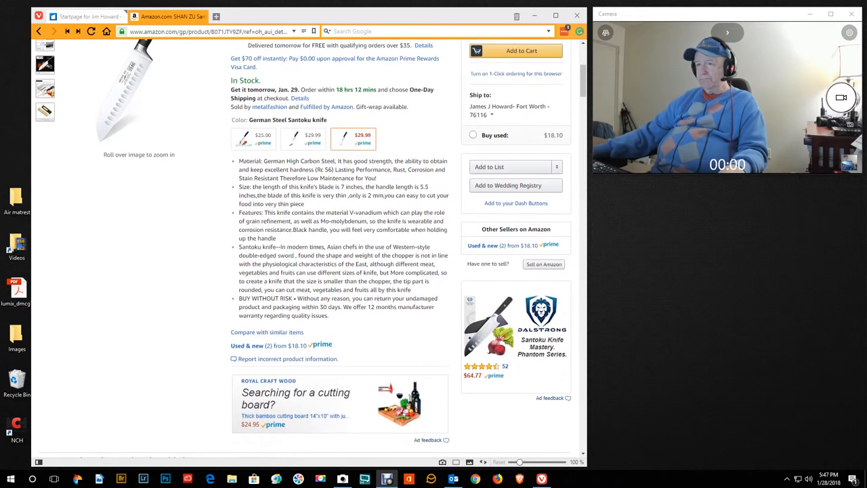
scroll(up, 3)
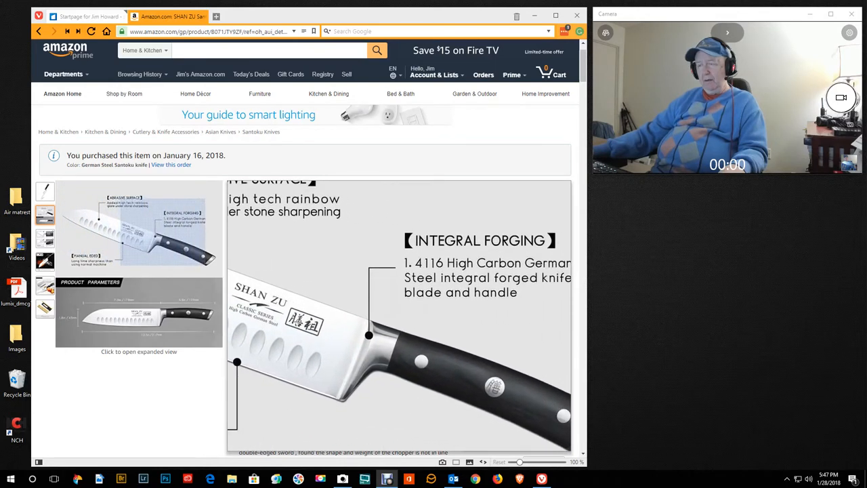
Zoom on the manual-edged blade section of the product parameters infographic.
scroll(down, 3)
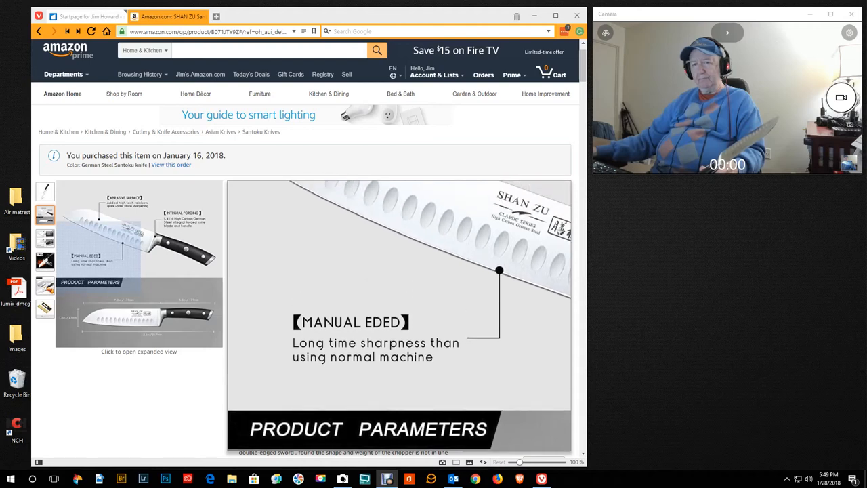
View the sharpness comparison, heat-resistant flames, polished knife back and luxury gift box gallery images.
click(45, 239)
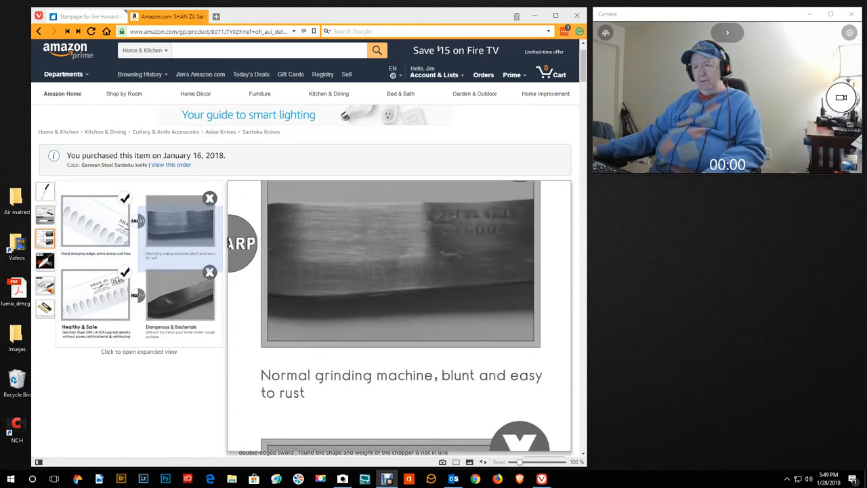
click(179, 298)
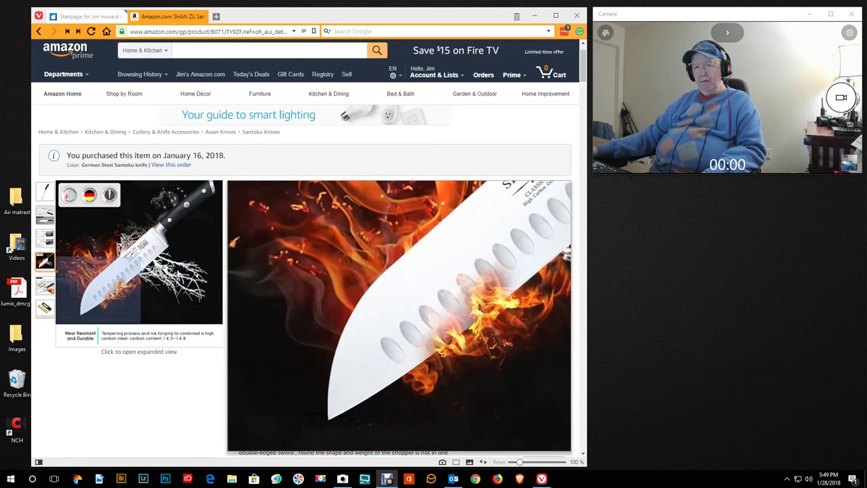
click(45, 285)
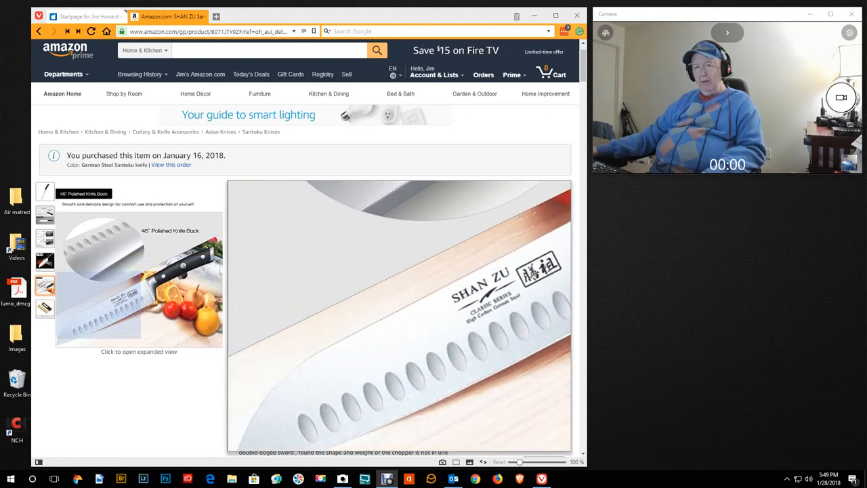
click(45, 309)
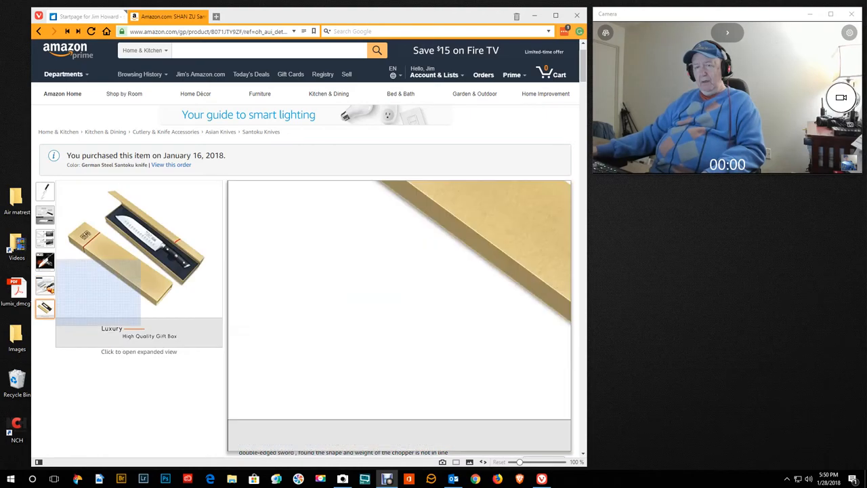